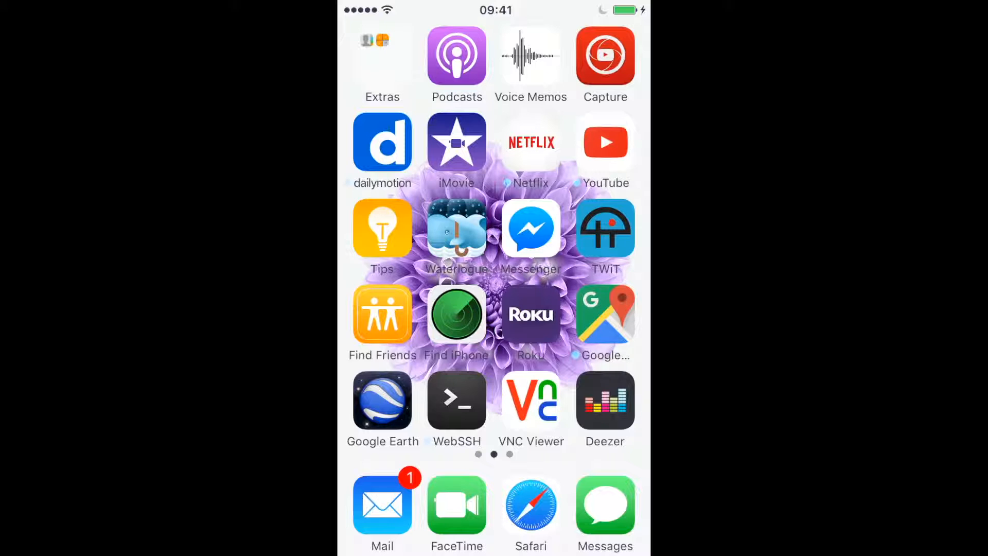
Launch iMovie on the phone and show Share options for 'iMovie project to finish editing on Mac'.
left_click(456, 141)
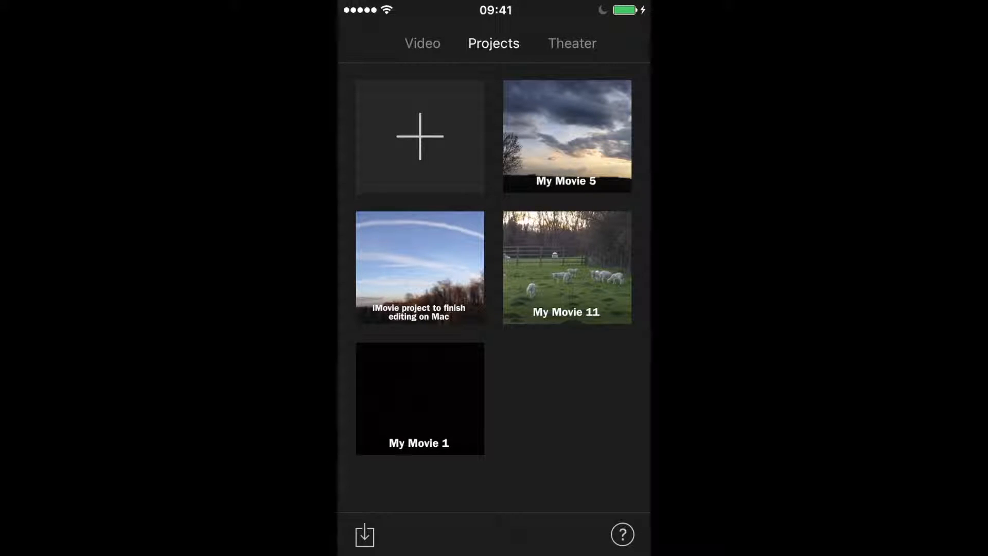
left_click(419, 265)
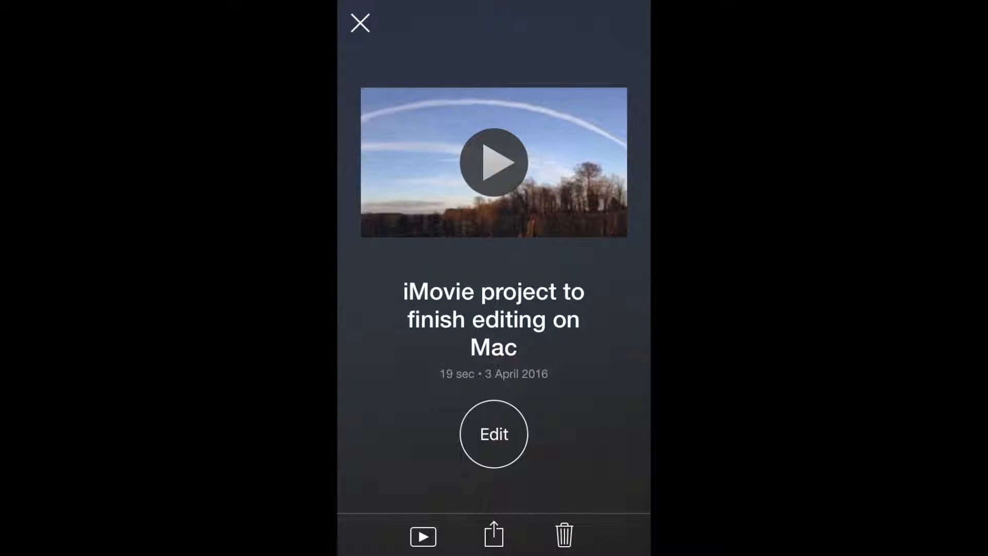
left_click(493, 535)
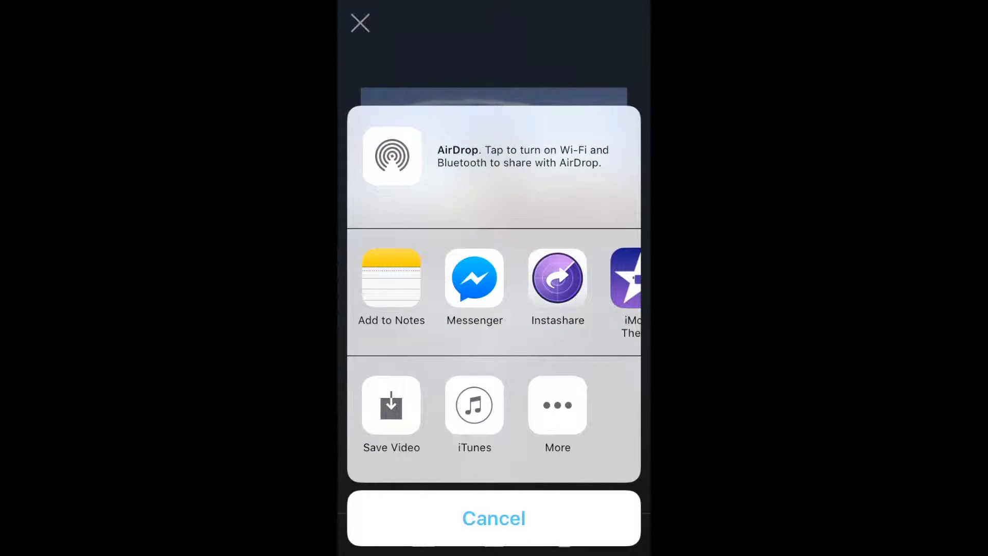
Send the project to iTunes as an iMovie Project and dismiss the Send to iTunes Complete notice.
left_click(493, 518)
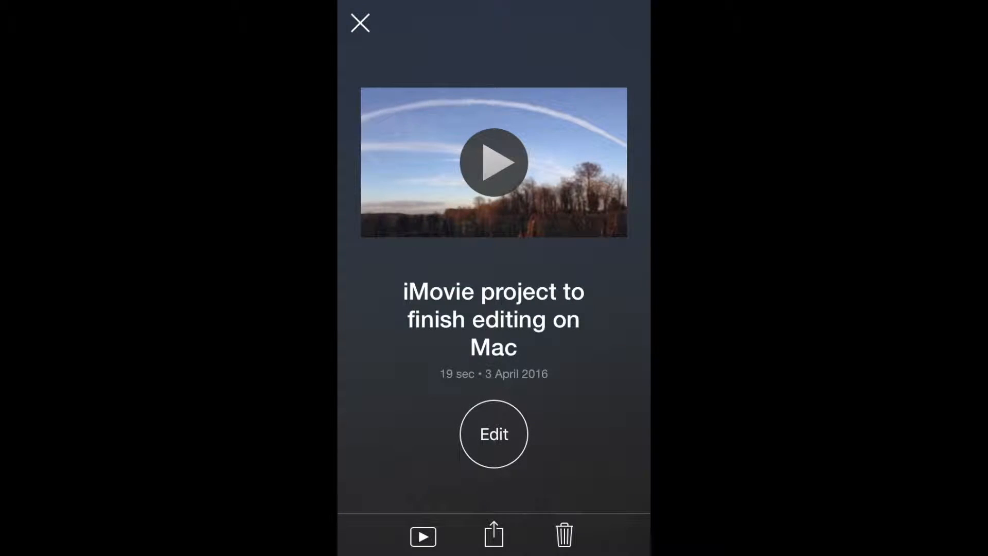
left_click(493, 536)
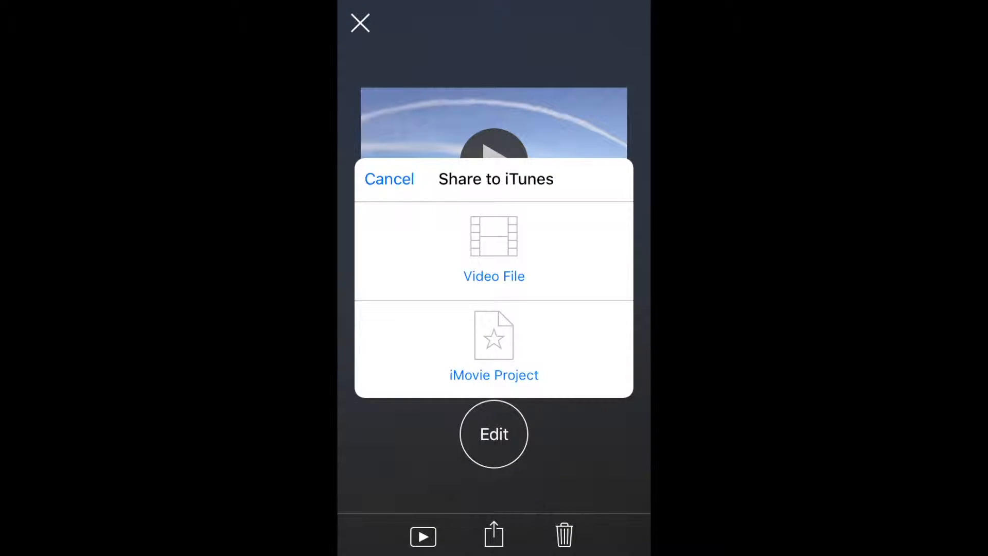
left_click(493, 346)
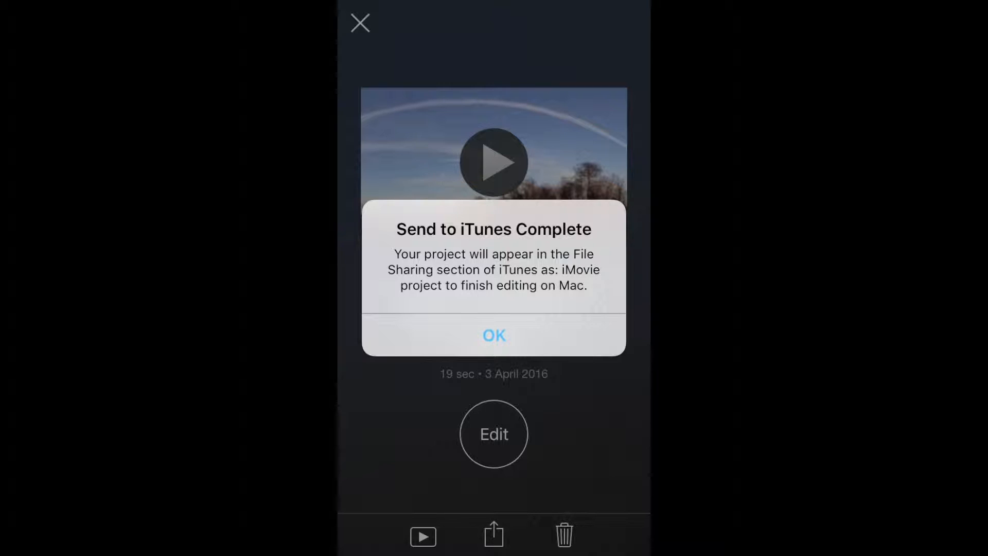
left_click(493, 335)
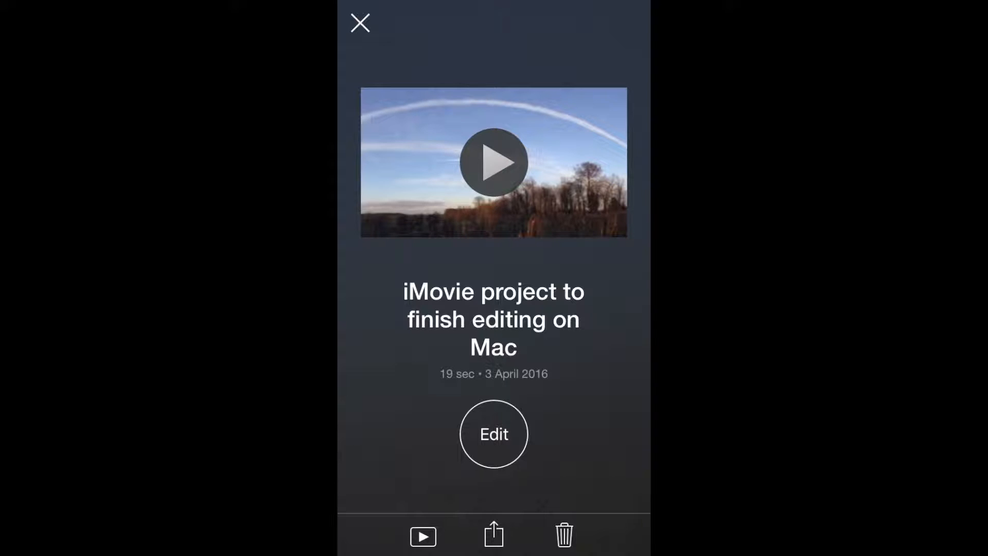
left_click(359, 23)
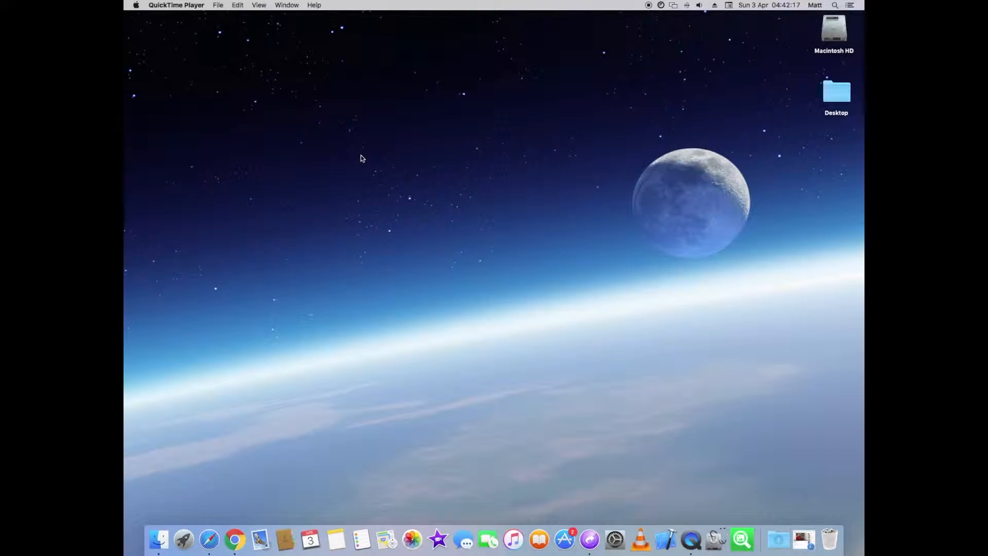
mouse_move(353, 164)
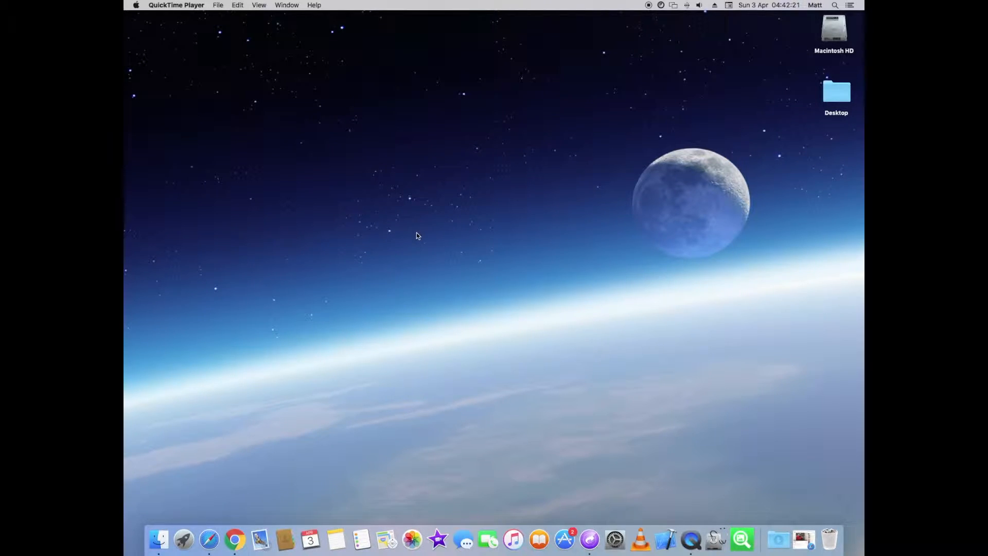
mouse_move(506, 538)
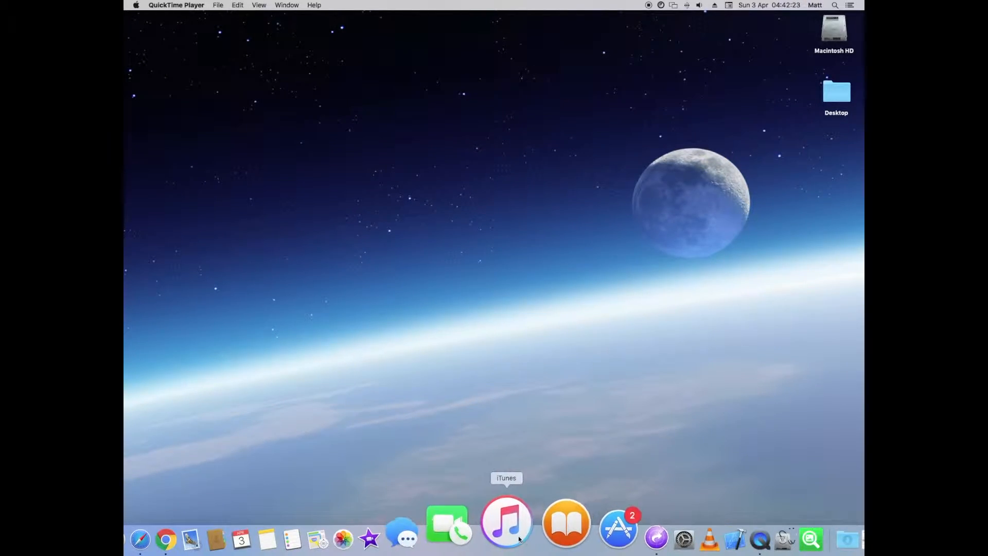
Launch iTunes on the Mac and show the connected iPod touch's summary page.
left_click(507, 522)
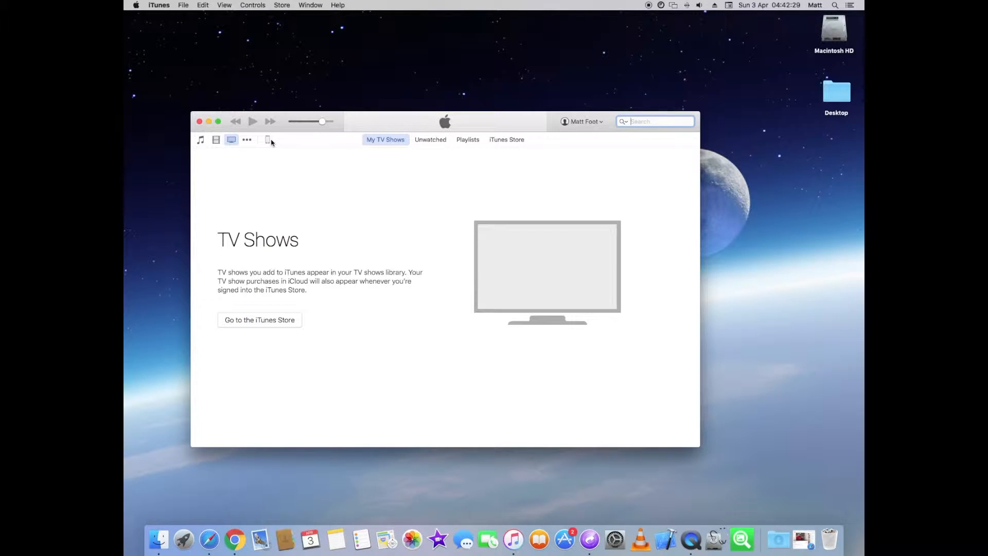
left_click(267, 139)
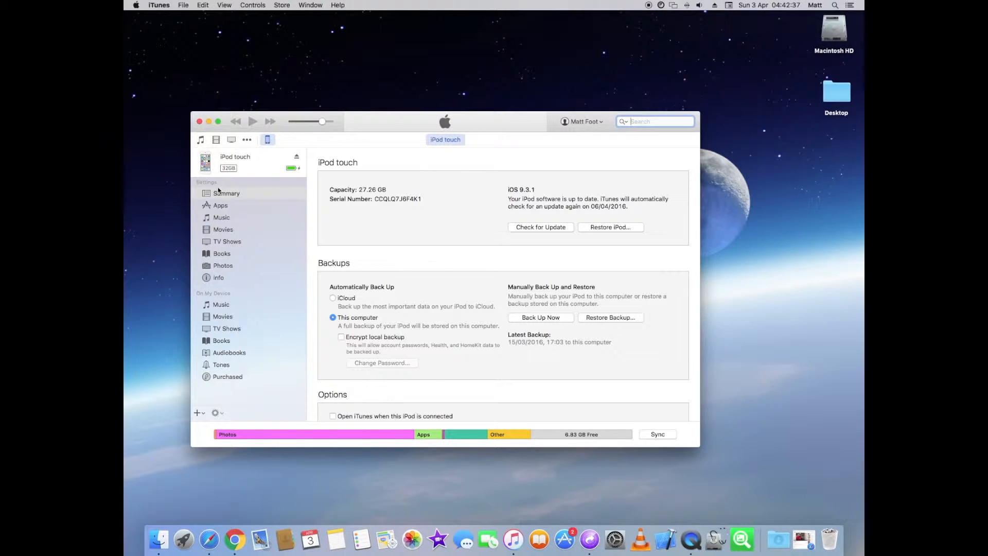
Show the iPod touch's Apps File Sharing section with iMovie's shared documents listed.
left_click(220, 206)
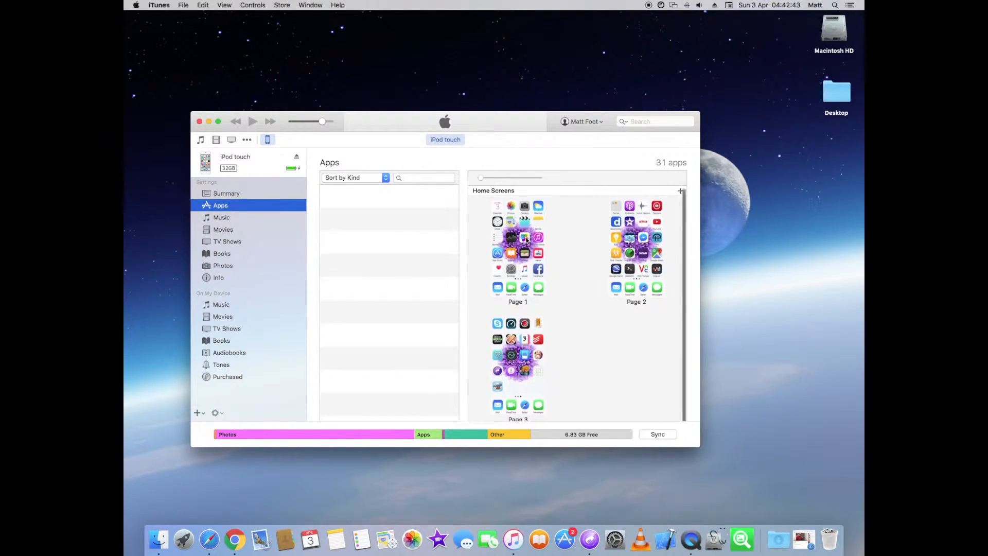
scroll("down", 3)
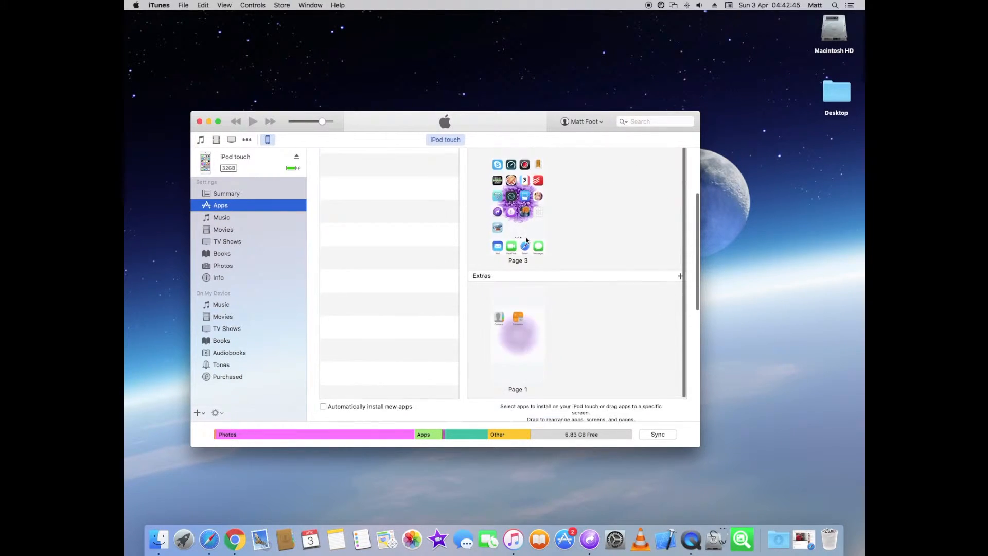
scroll("down", 3)
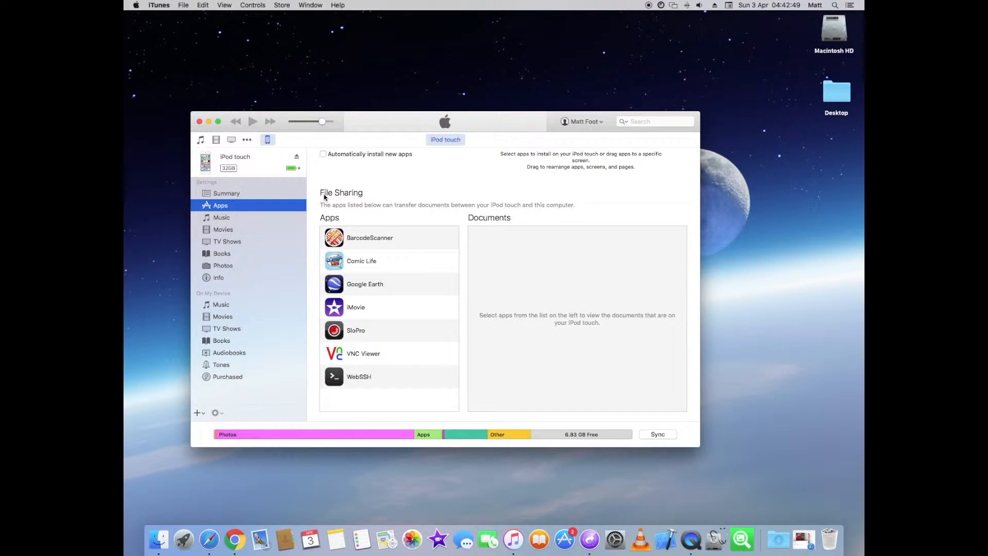
mouse_move(373, 264)
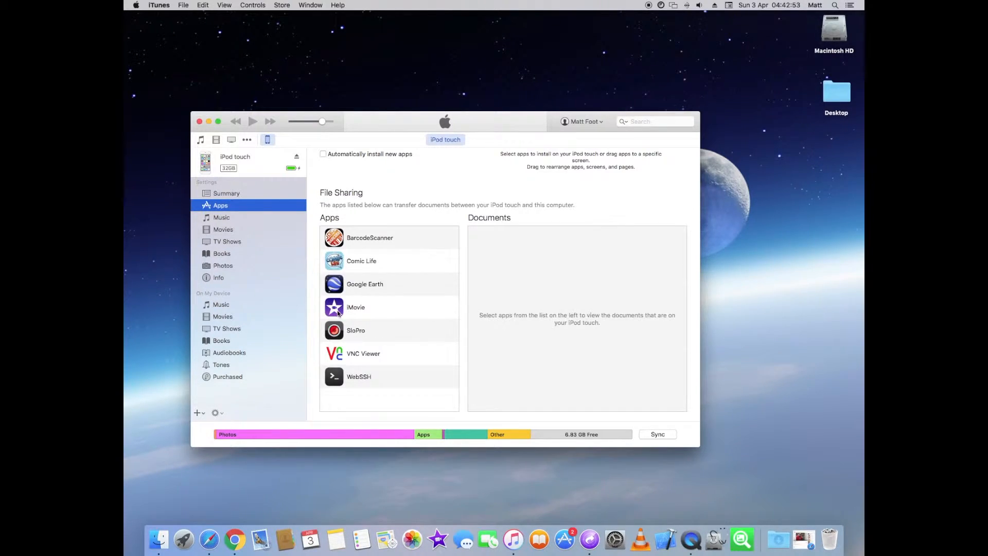
left_click(355, 307)
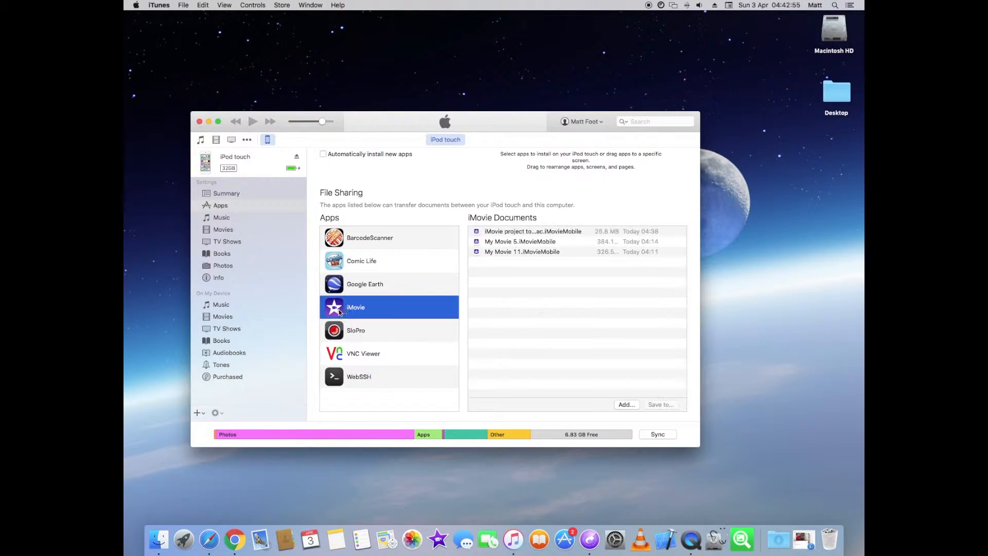
mouse_move(472, 257)
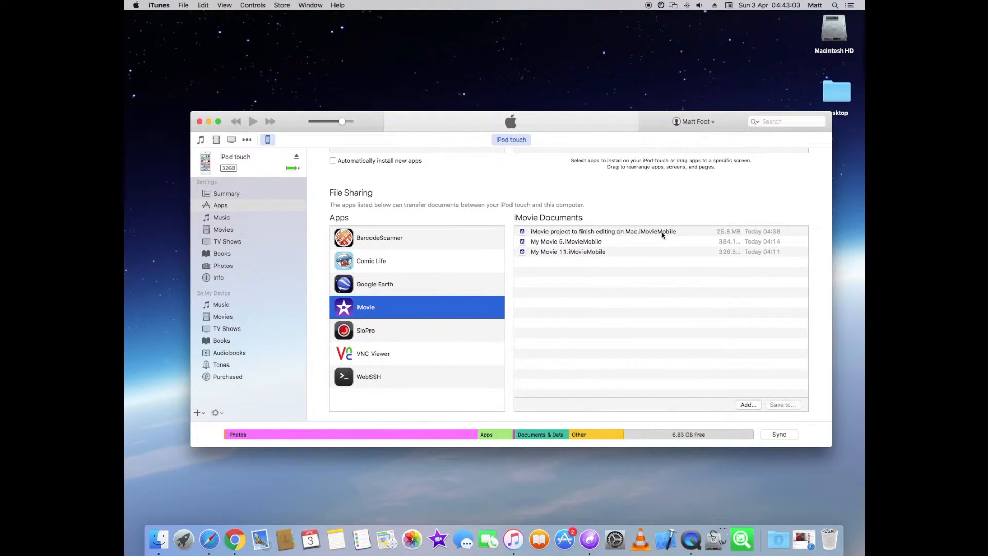
Save the 'iMovie project to finish editing on Mac' document from File Sharing to the Desktop.
left_click(602, 231)
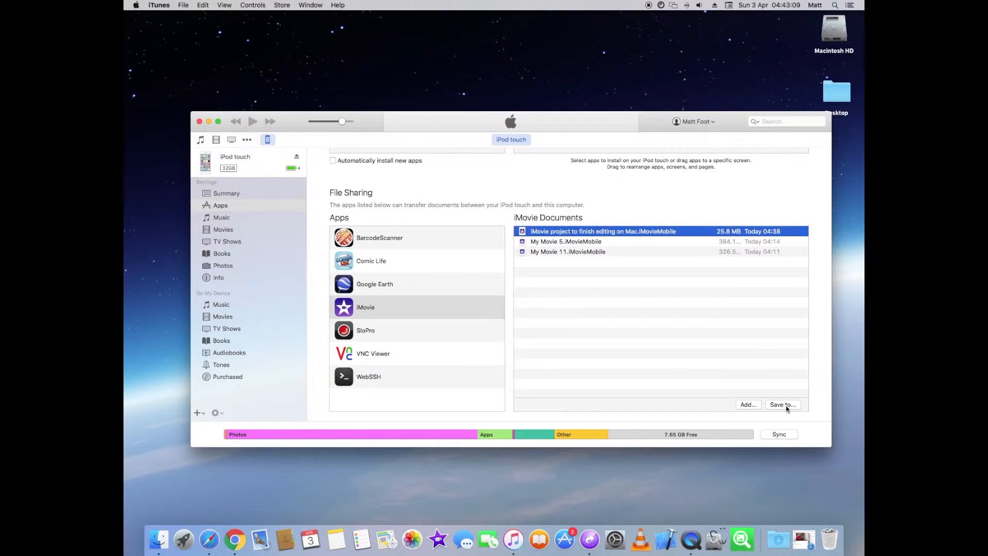
left_click(781, 405)
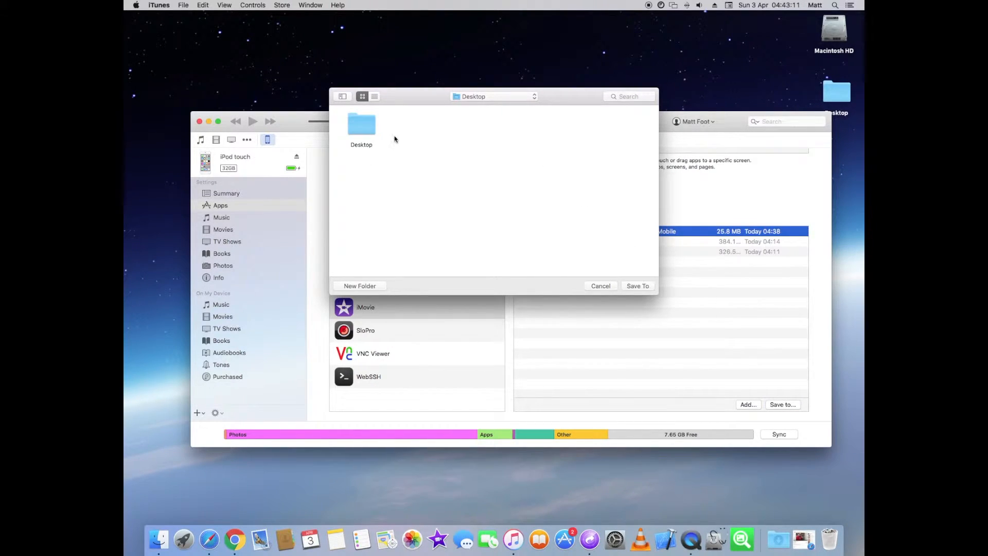
mouse_move(645, 263)
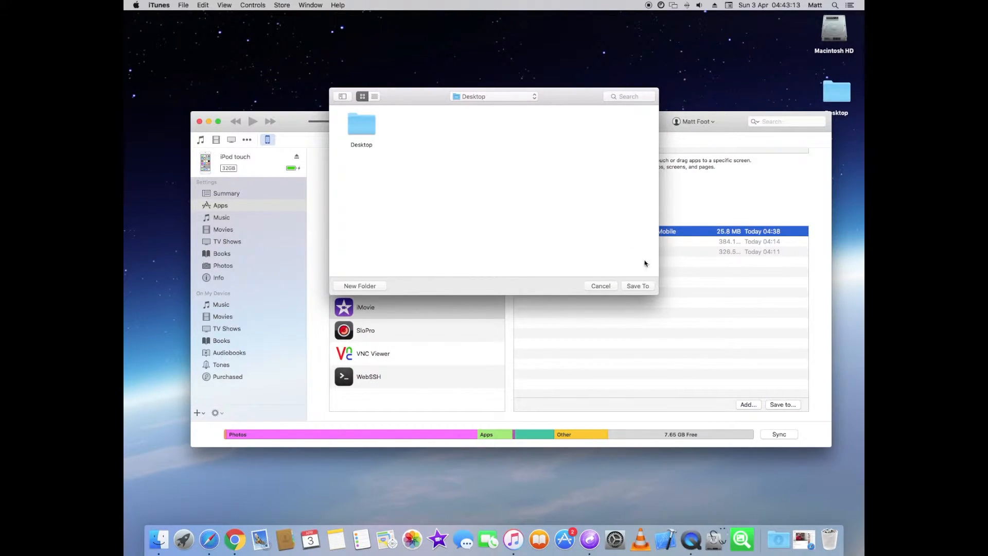
mouse_move(369, 134)
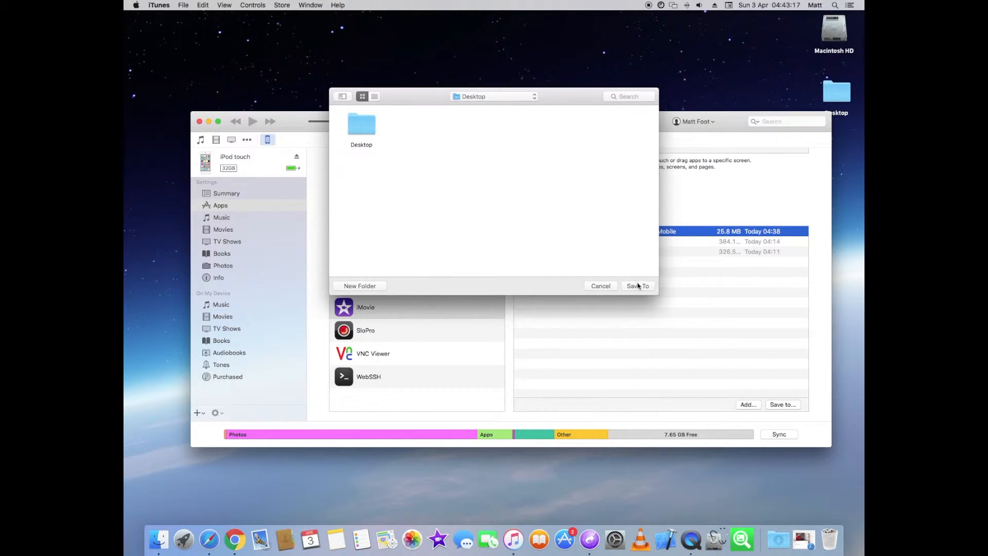
left_click(635, 285)
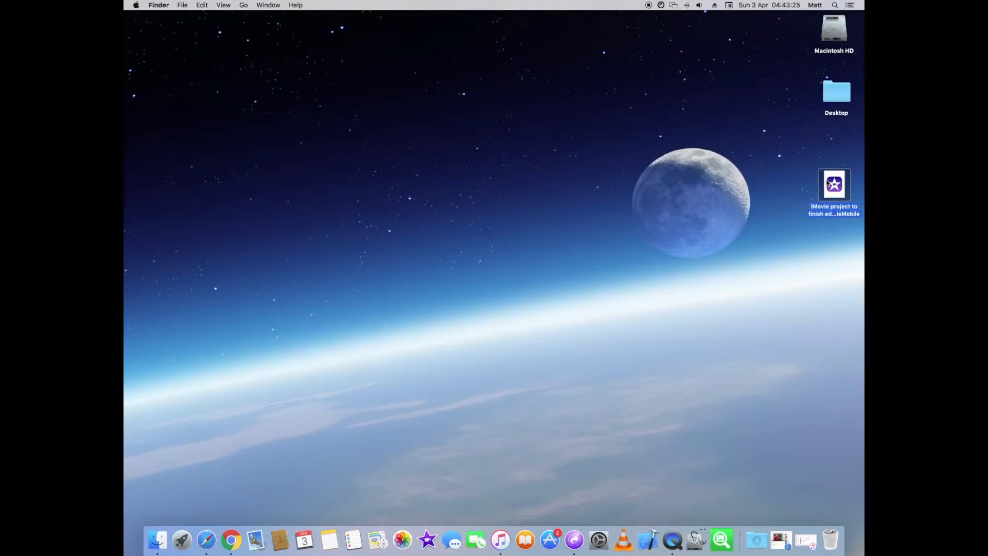
Open the desktop project file with iMovie so its clips and music load in the timeline.
right_click(833, 184)
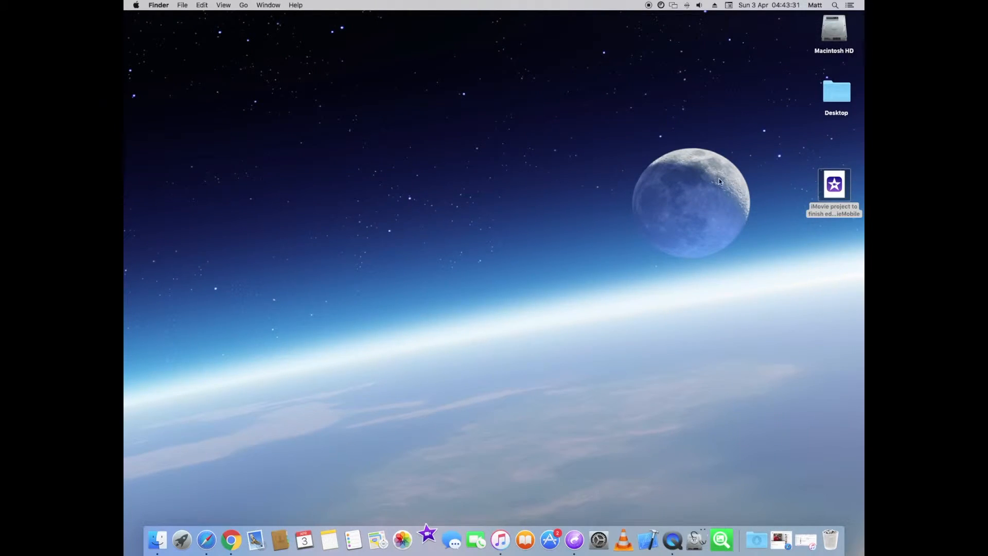
left_click(426, 541)
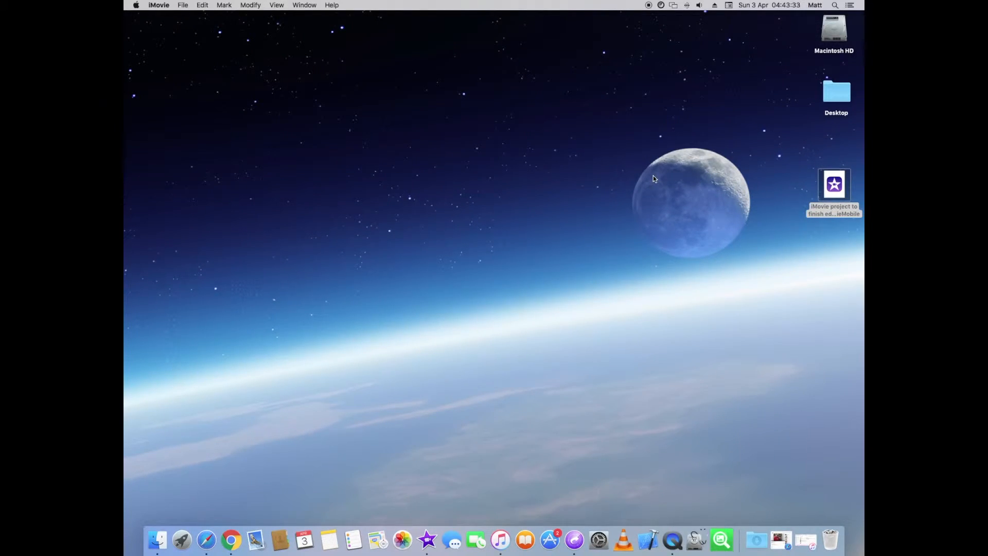
double_click(833, 184)
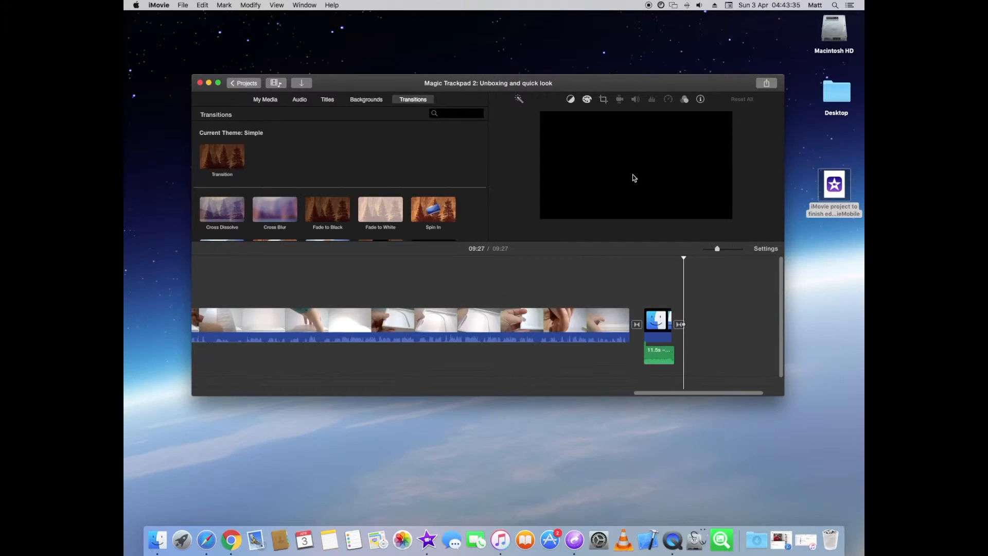
left_click(264, 99)
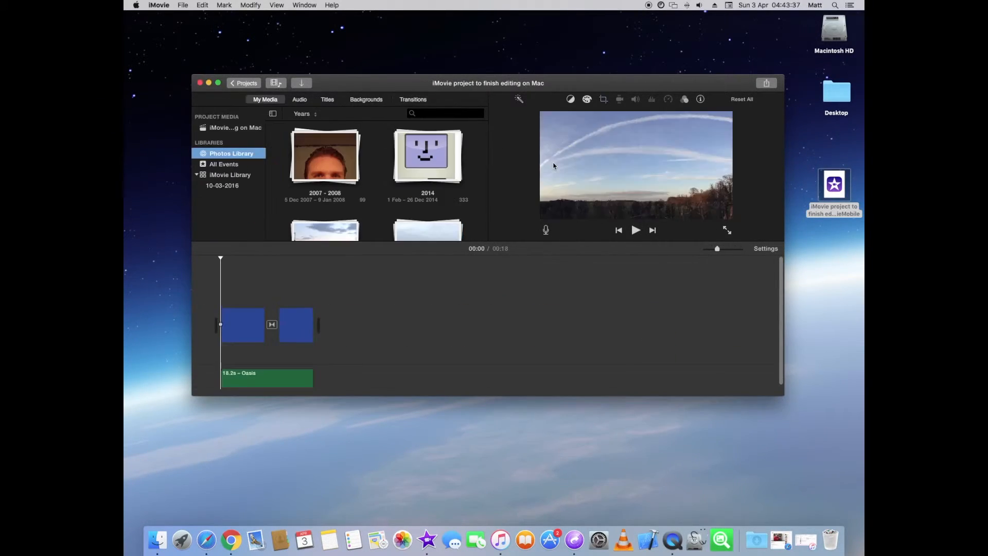